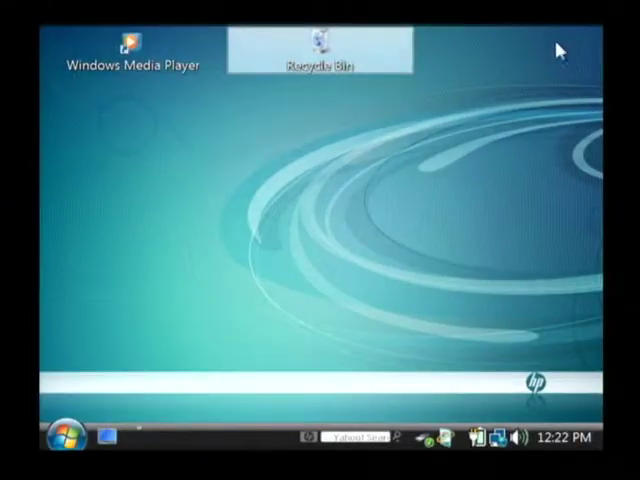
pyautogui.moveTo(160, 350)
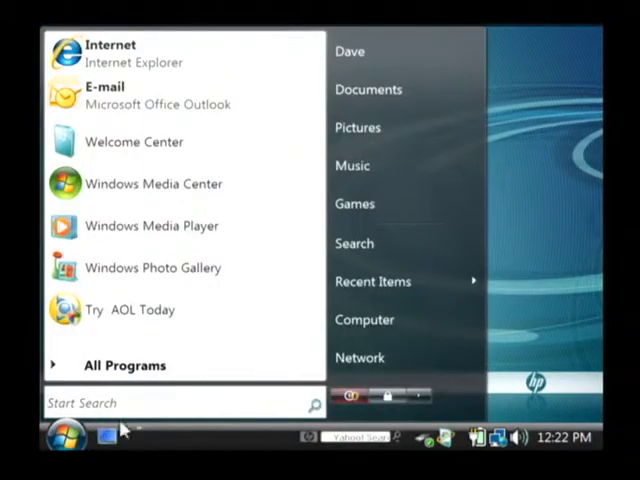
pyautogui.moveTo(364, 320)
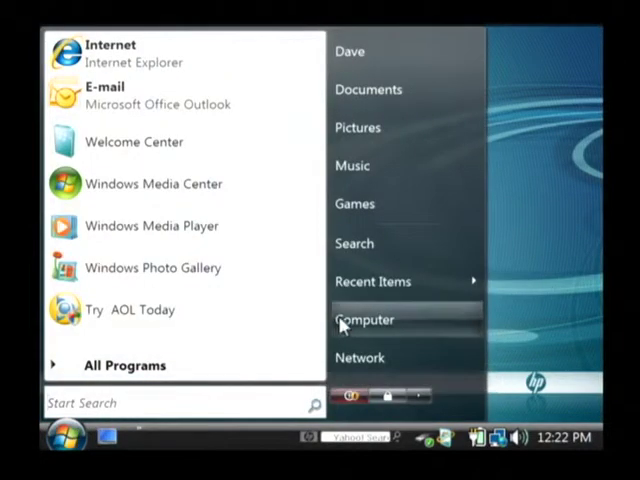
# Step: Choose Manage from Computer's context menu to launch Computer Management
pyautogui.rightClick(364, 320)
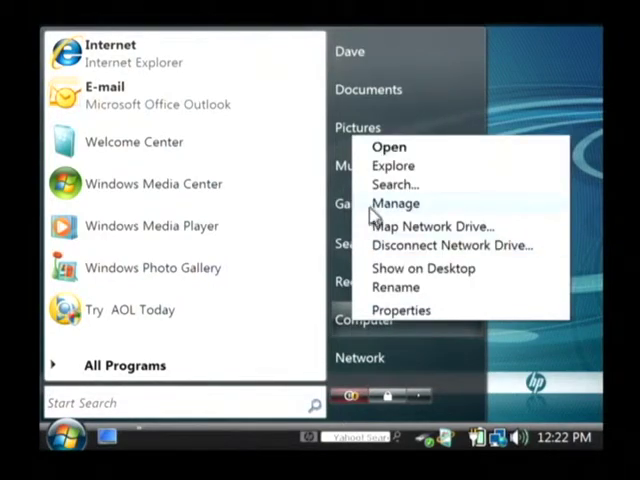
pyautogui.click(396, 204)
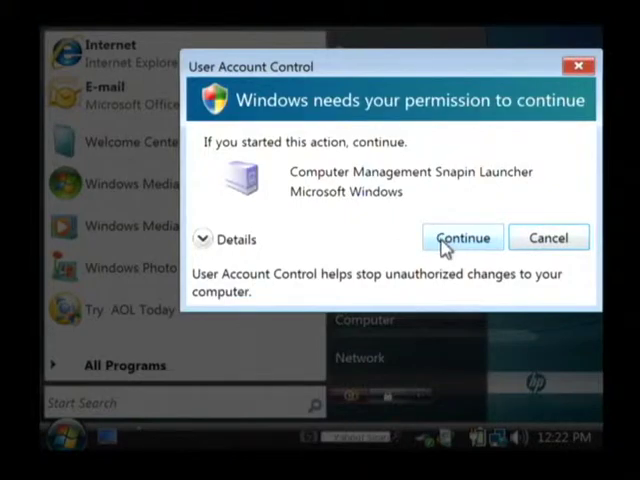
# Step: Allow the UAC prompt, show Disk Management and scroll down to Disk 1's unallocated space
pyautogui.click(462, 236)
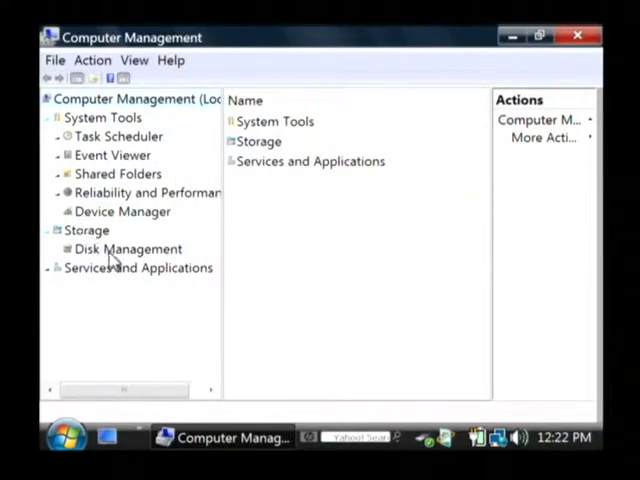
pyautogui.click(128, 248)
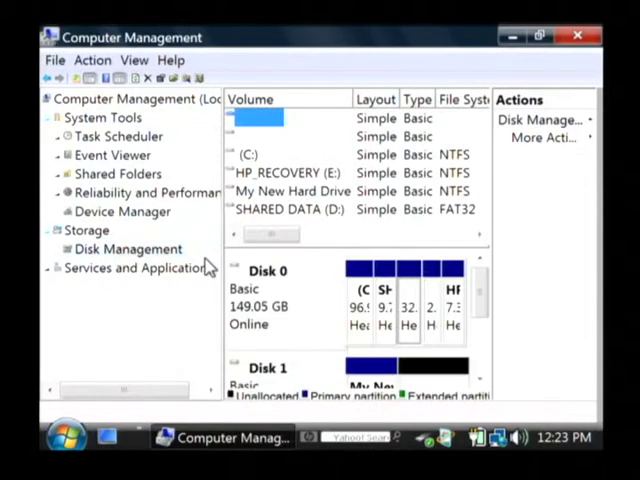
pyautogui.moveTo(228, 266)
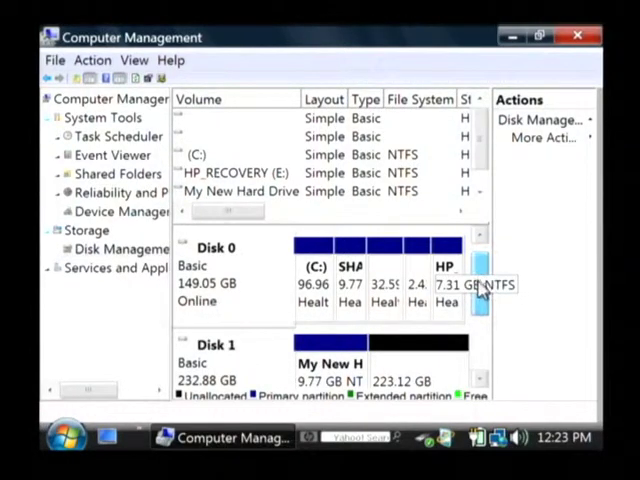
pyautogui.scroll(-3)
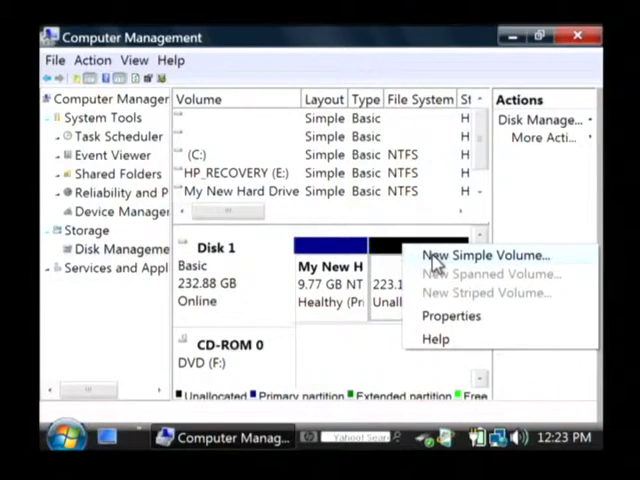
# Step: Begin a New Simple Volume and enter a volume size of 10000 MB
pyautogui.click(492, 256)
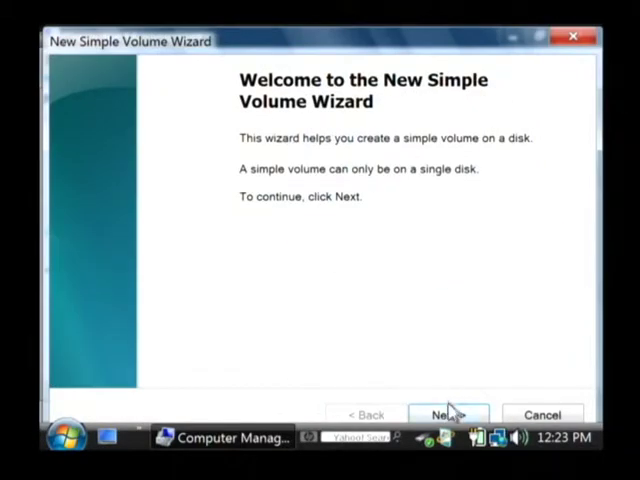
pyautogui.click(452, 412)
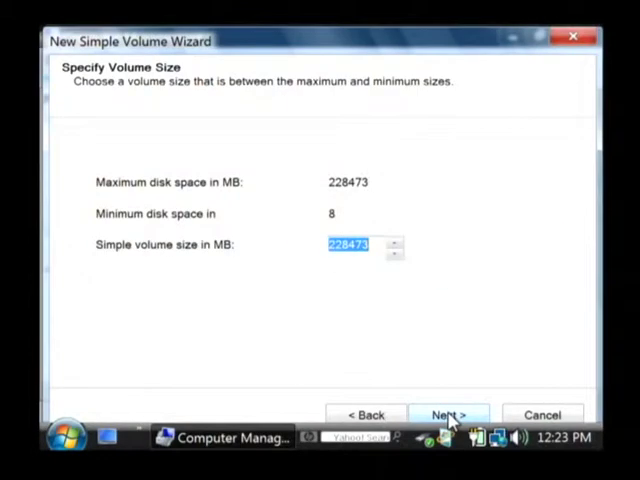
pyautogui.moveTo(238, 264)
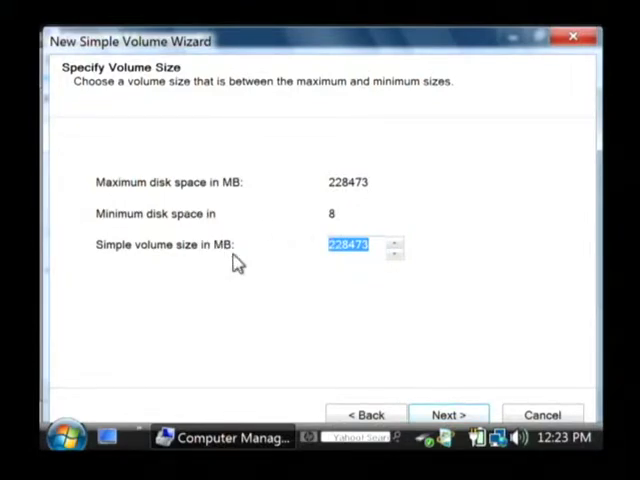
pyautogui.write('1')
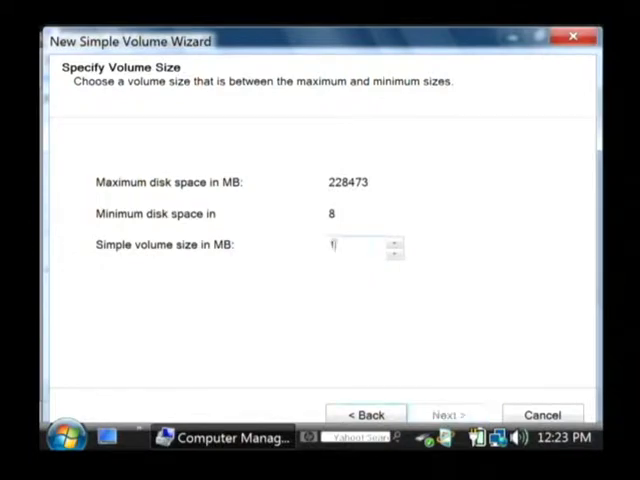
pyautogui.write('10000')
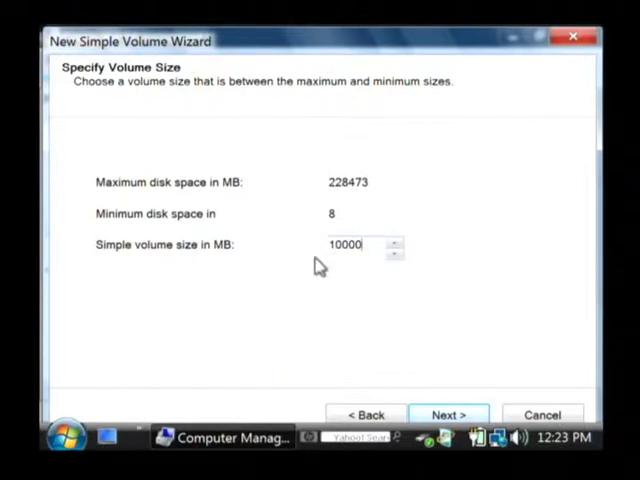
pyautogui.moveTo(448, 416)
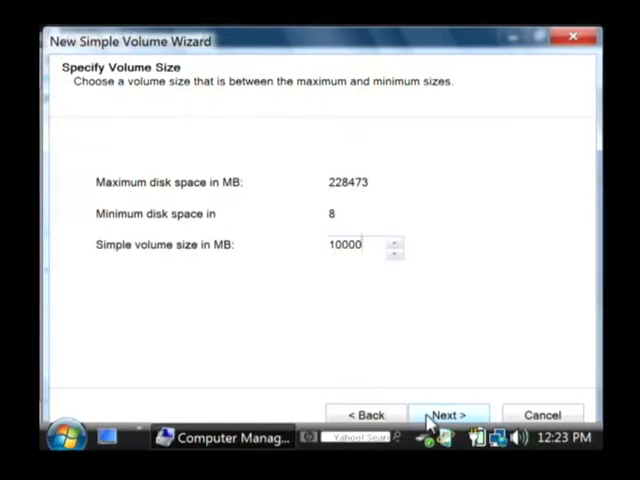
pyautogui.moveTo(440, 402)
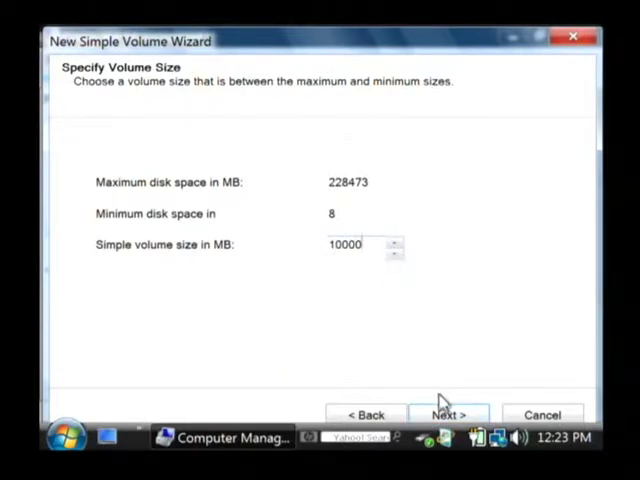
# Step: Assign drive letter P to the new volume and continue to the format step
pyautogui.click(452, 414)
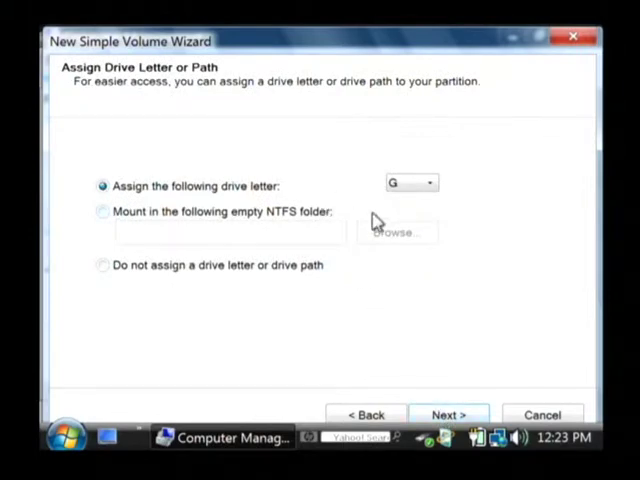
pyautogui.click(426, 182)
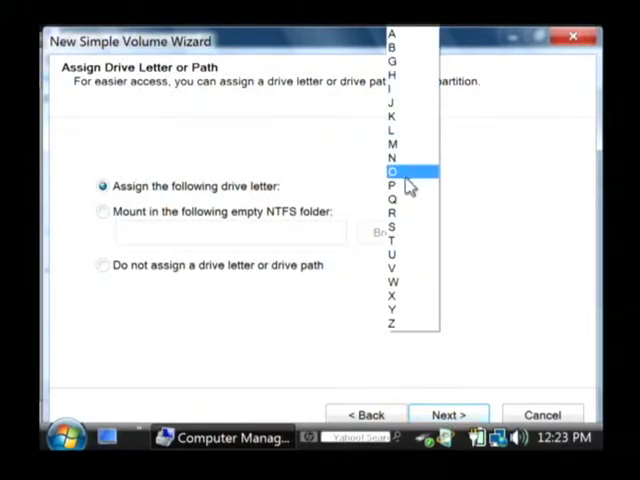
pyautogui.click(392, 186)
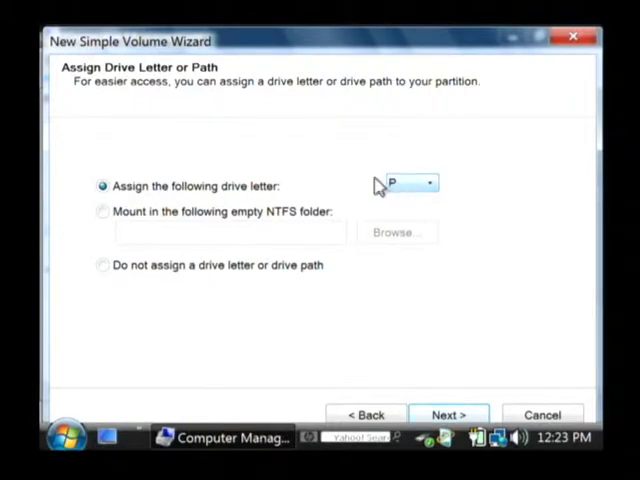
pyautogui.click(450, 414)
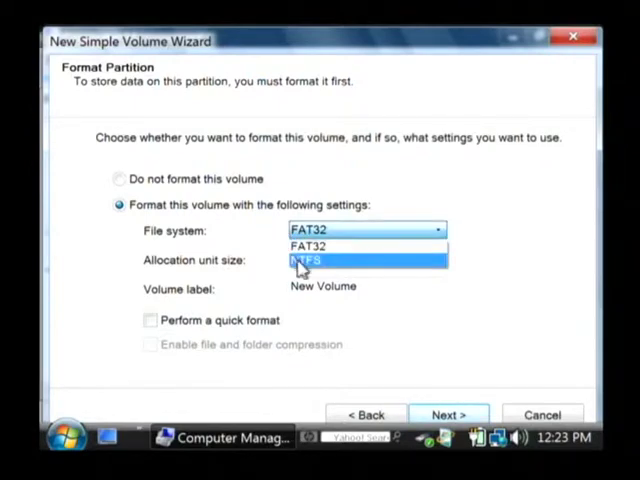
# Step: Settle on NTFS as the file system and label the volume 'New Partition'
pyautogui.click(304, 260)
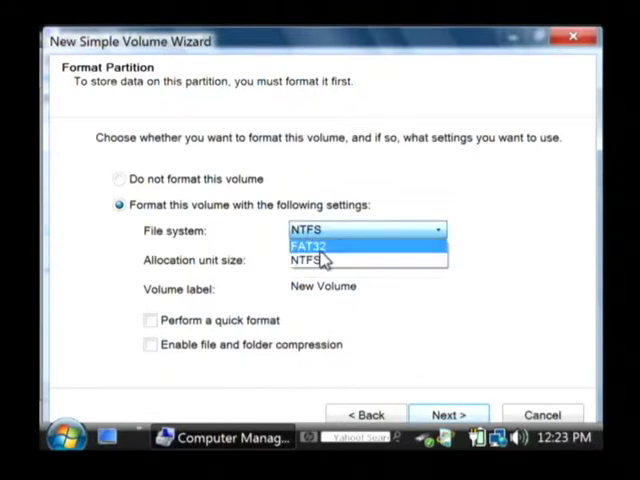
pyautogui.click(310, 244)
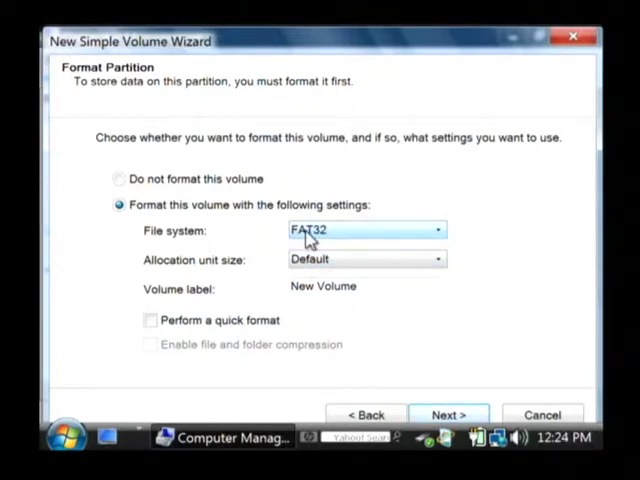
pyautogui.click(436, 230)
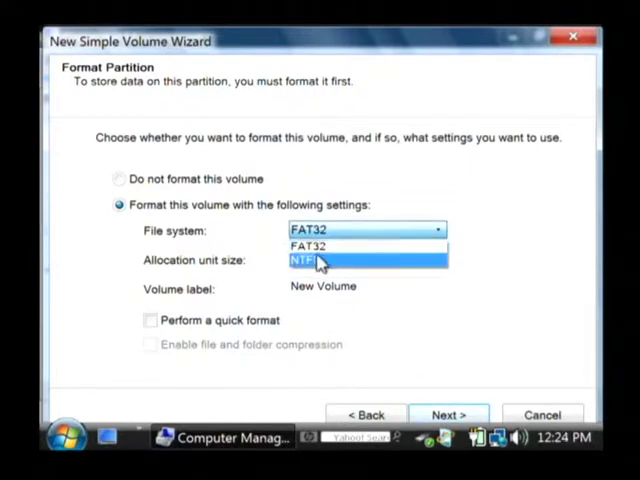
pyautogui.click(310, 260)
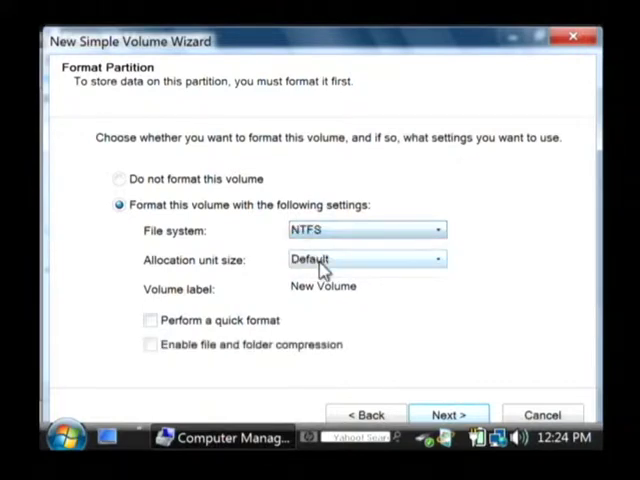
pyautogui.moveTo(204, 310)
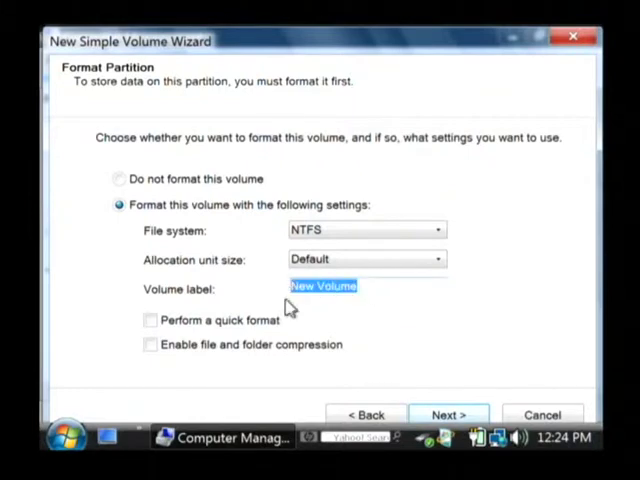
pyautogui.write('New Partition')
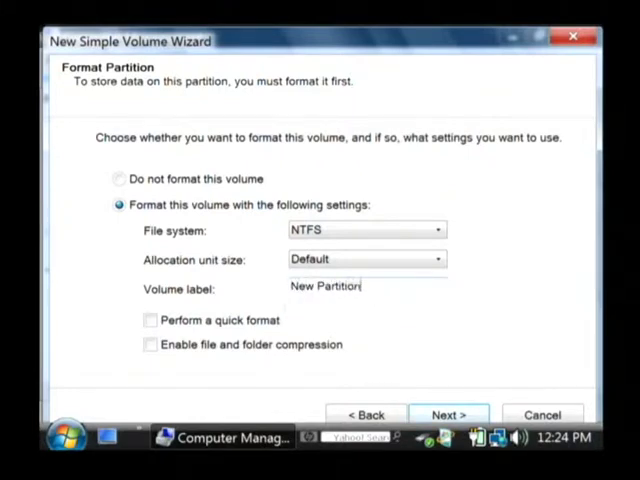
pyautogui.moveTo(164, 320)
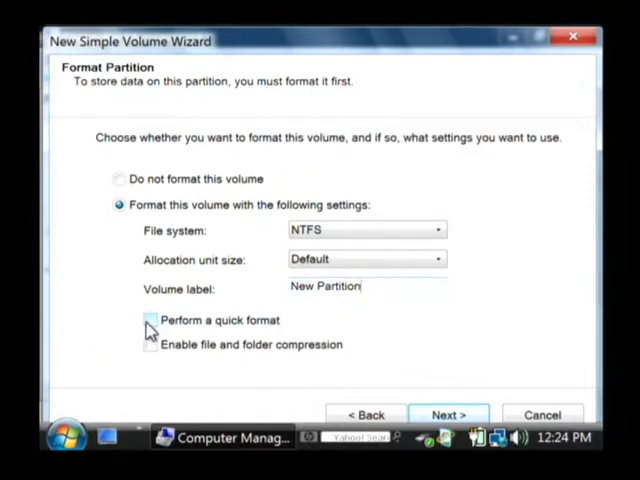
# Step: Leave Quick format unchecked and finish the wizard, creating the new volume on Disk 1
pyautogui.click(150, 320)
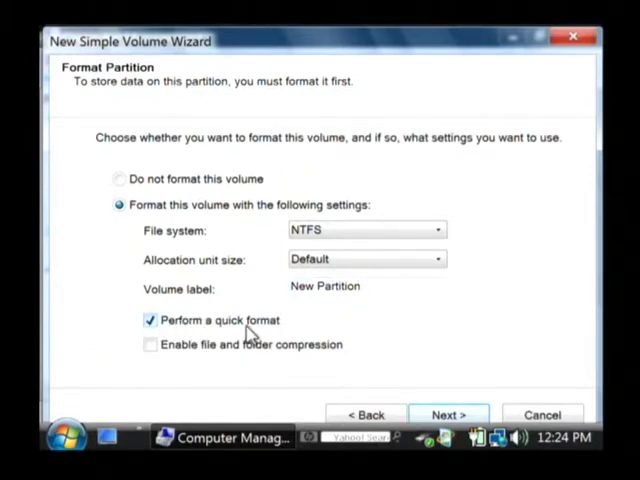
pyautogui.click(150, 320)
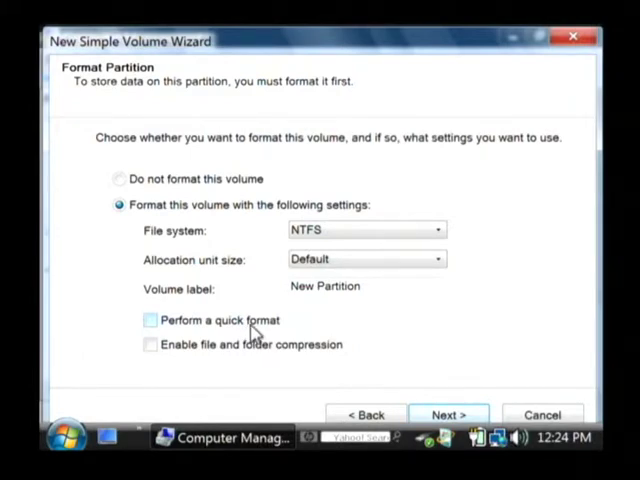
pyautogui.click(452, 414)
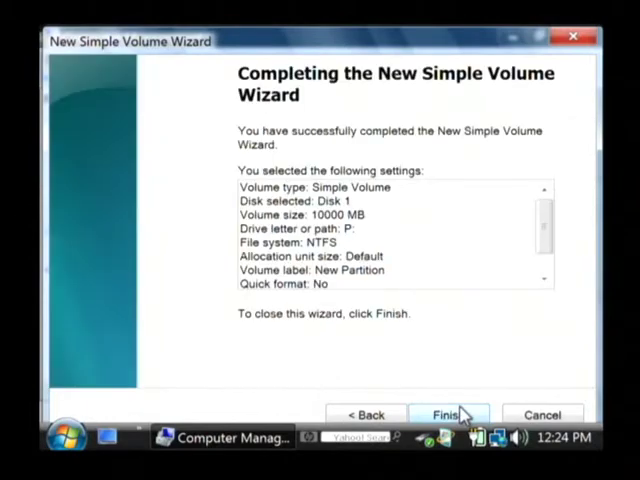
pyautogui.click(450, 414)
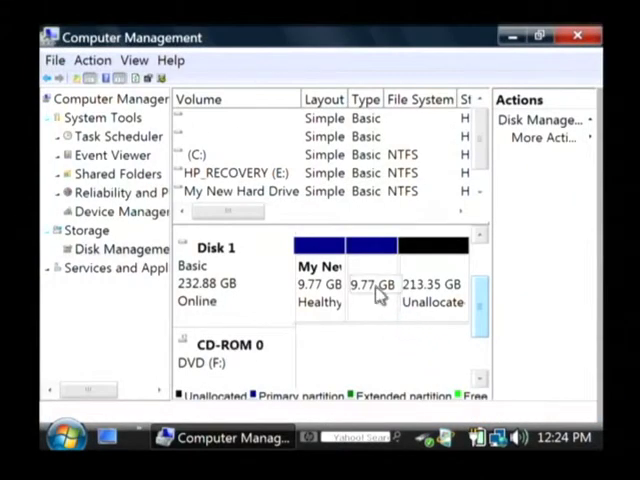